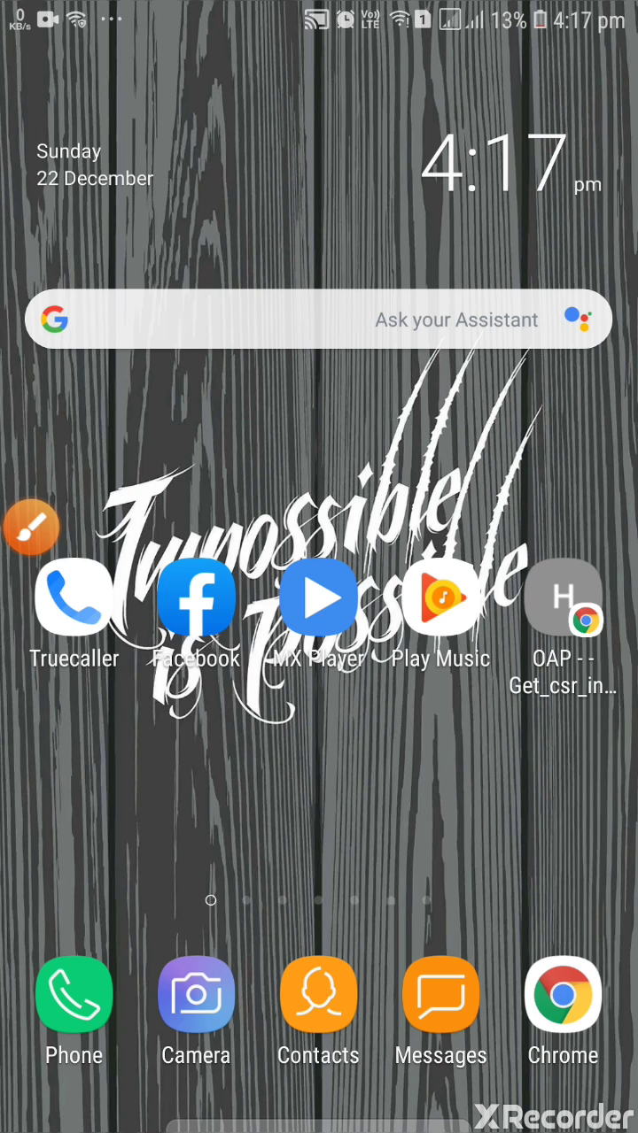
Show the phone's Wi-Fi settings connected to ZTE-530cda, then load the router page at 192.168.1.1.
scroll("down", 3)
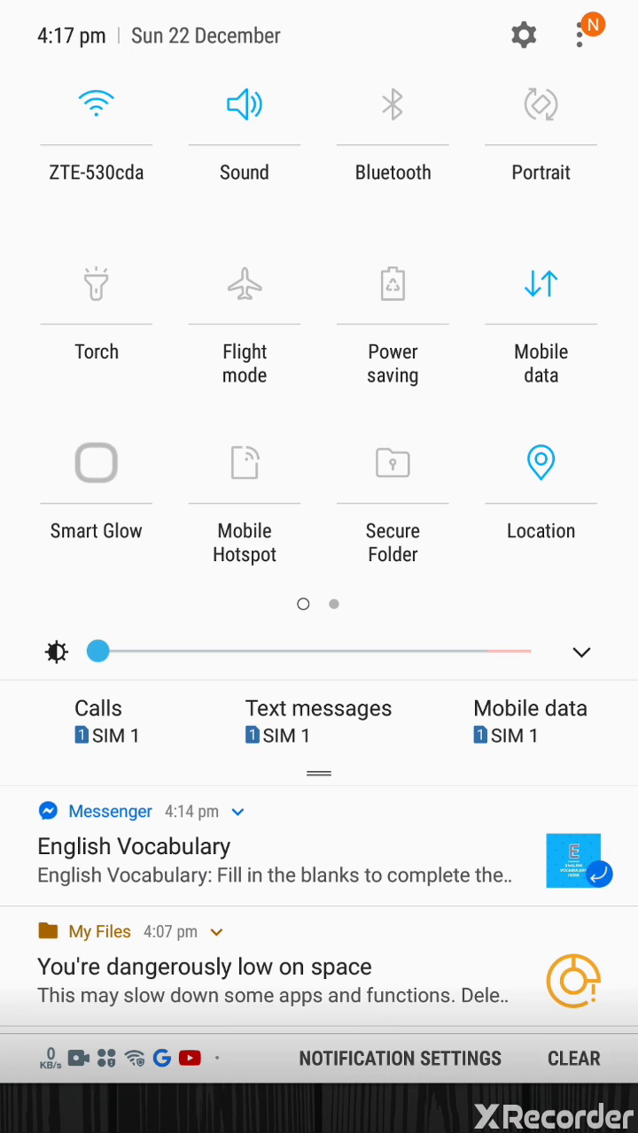
left_click(95, 104)
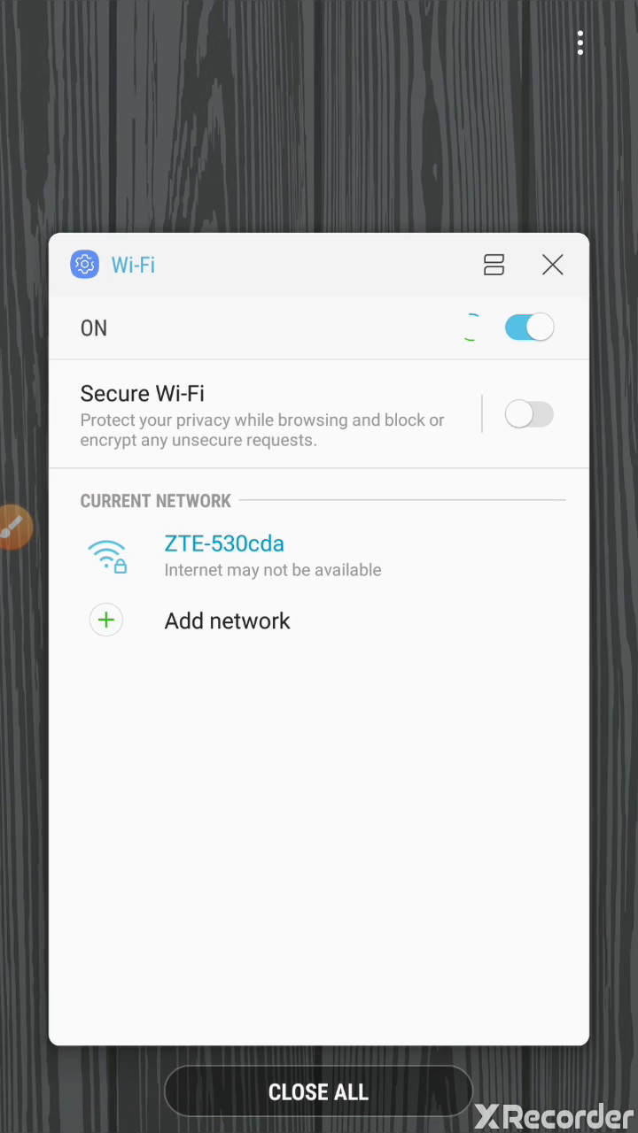
left_click(551, 264)
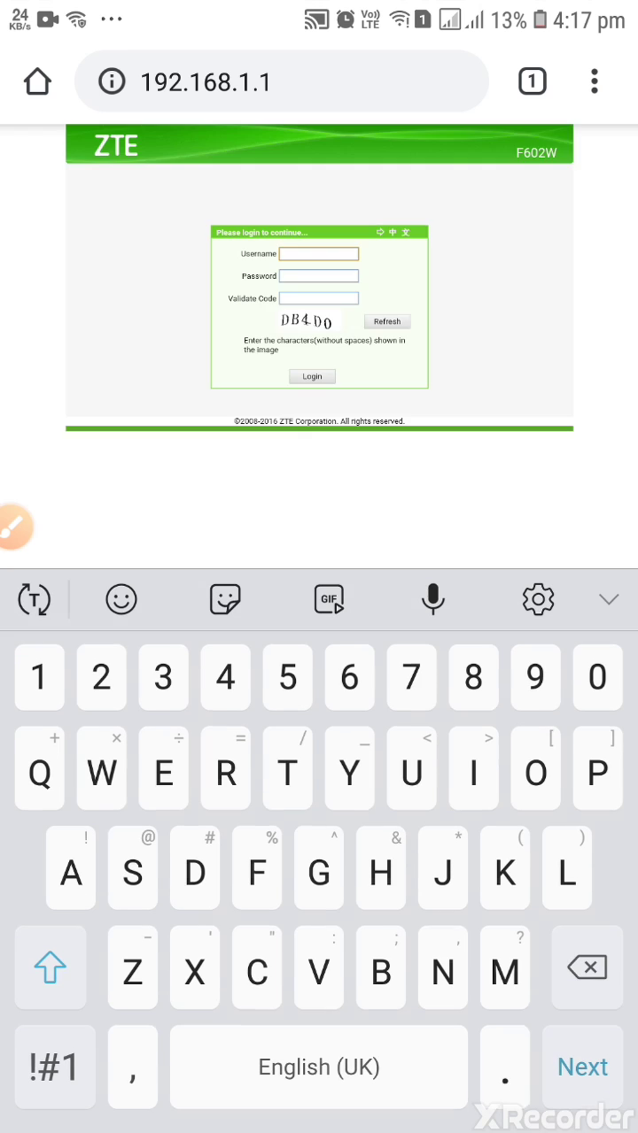
Log in to the router as admin with the password and validate code DB4D0.
type("admin")
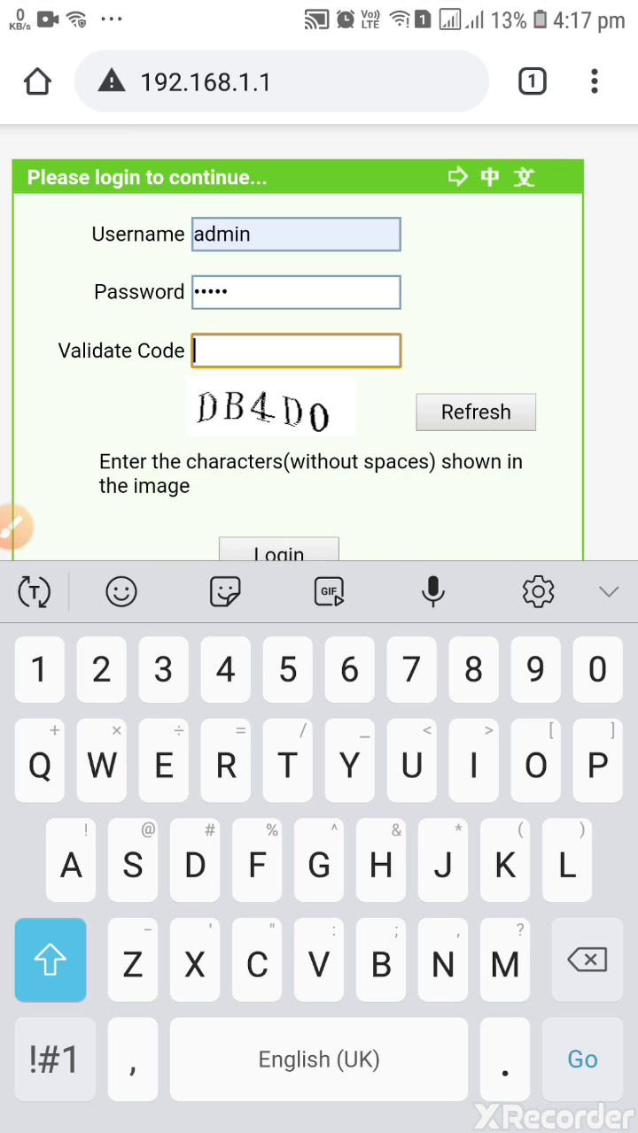
type("D")
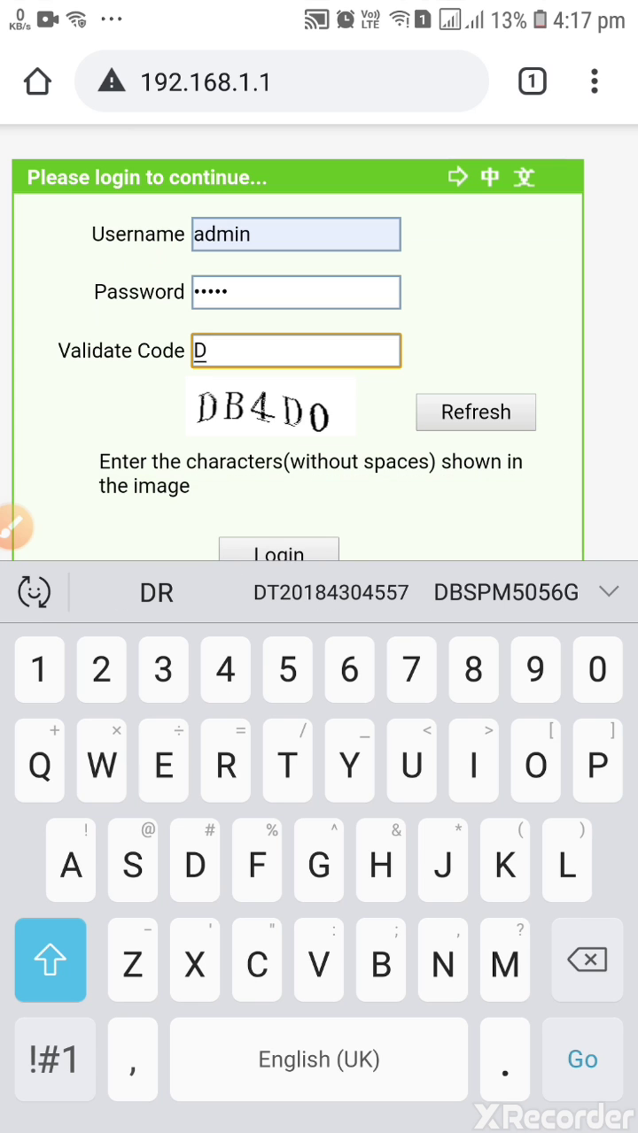
type("B4")
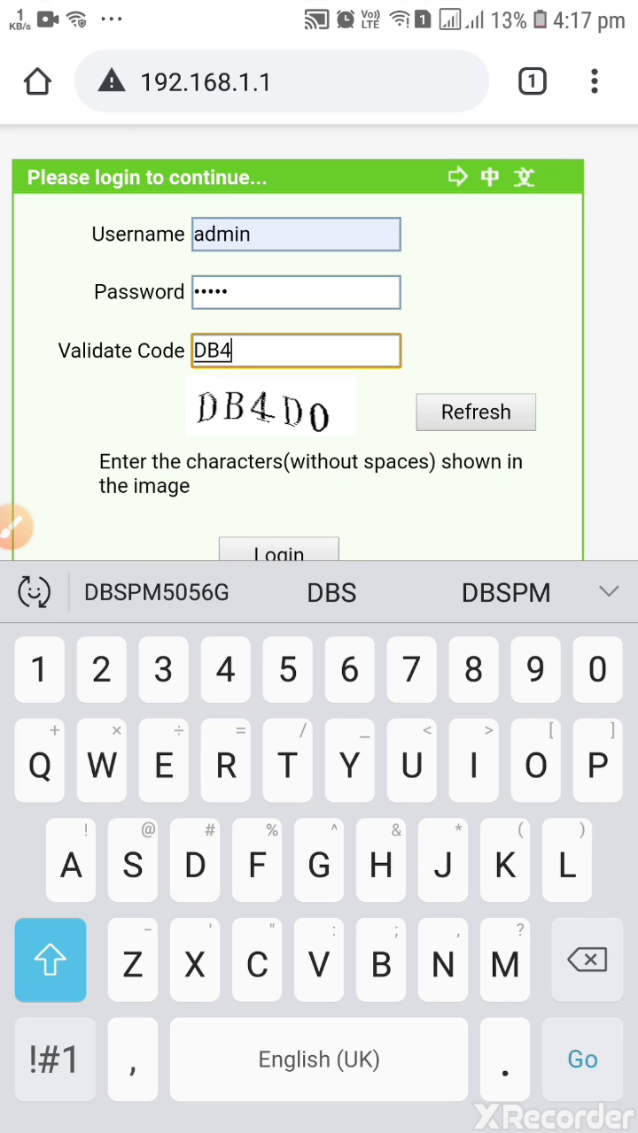
type("D0")
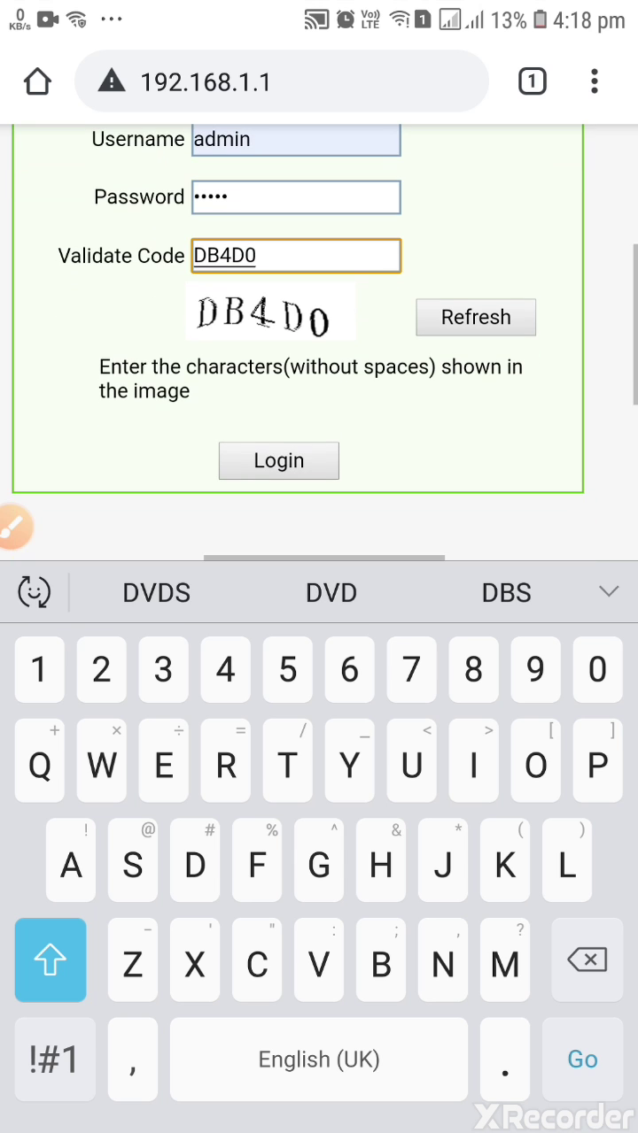
left_click(277, 460)
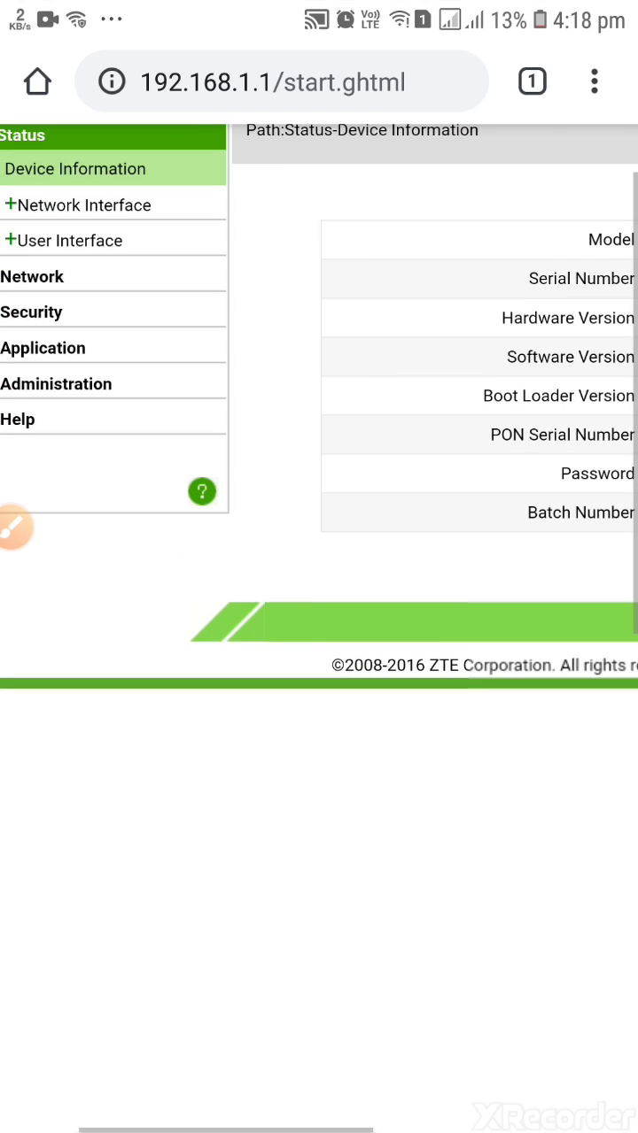
On WLAN Basic, set Band Width 40MHz, Channel 9 and External Channel Upper.
left_click(33, 275)
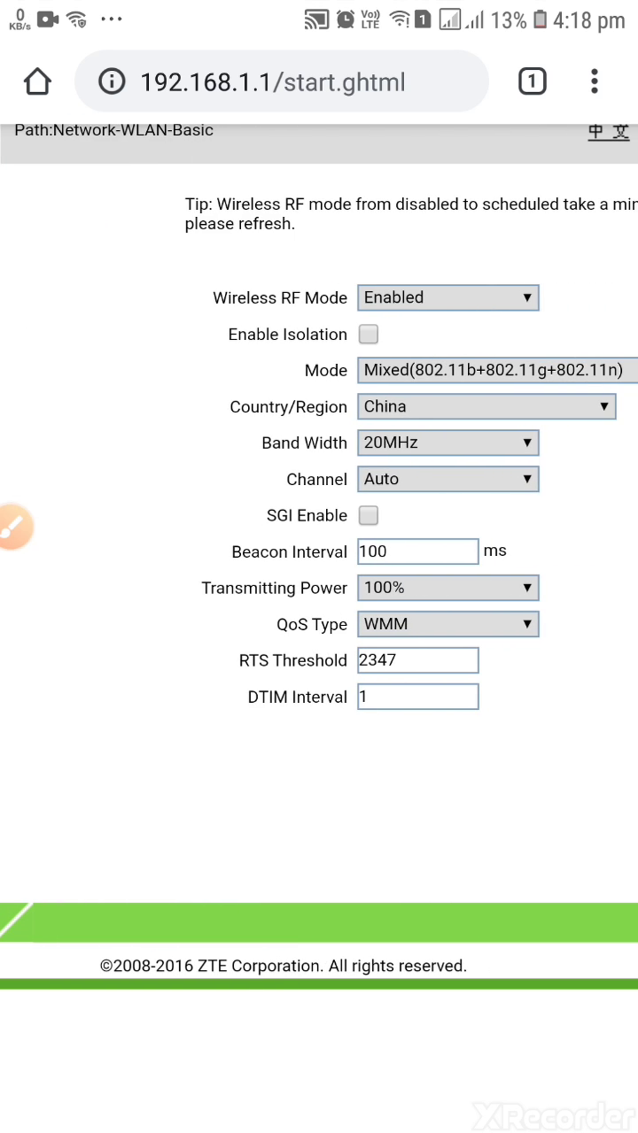
left_click(447, 443)
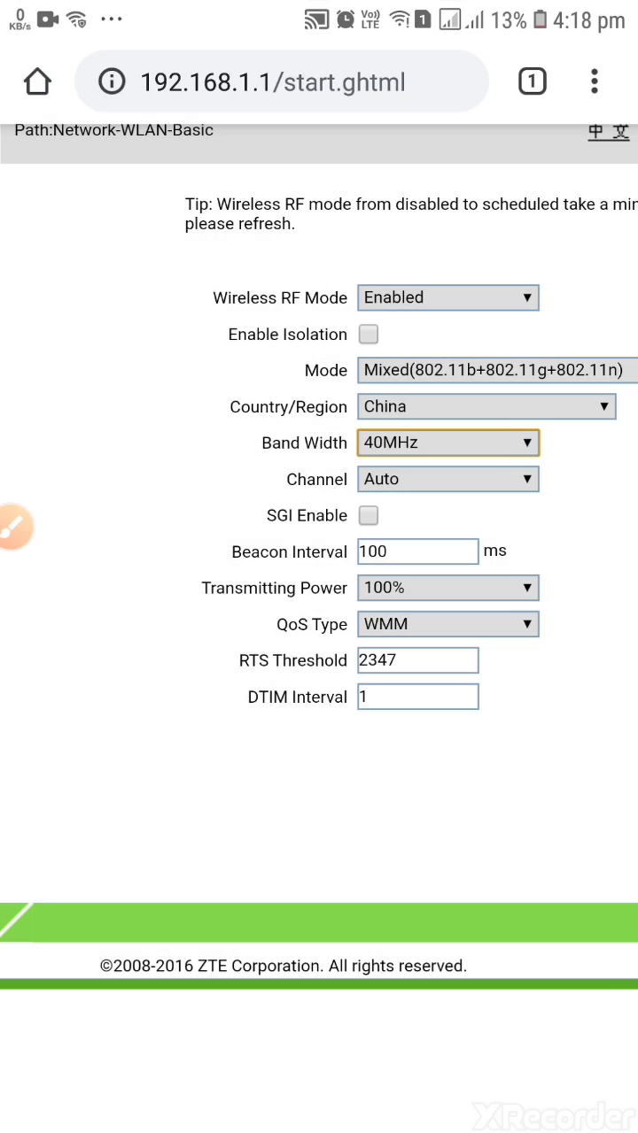
left_click(447, 479)
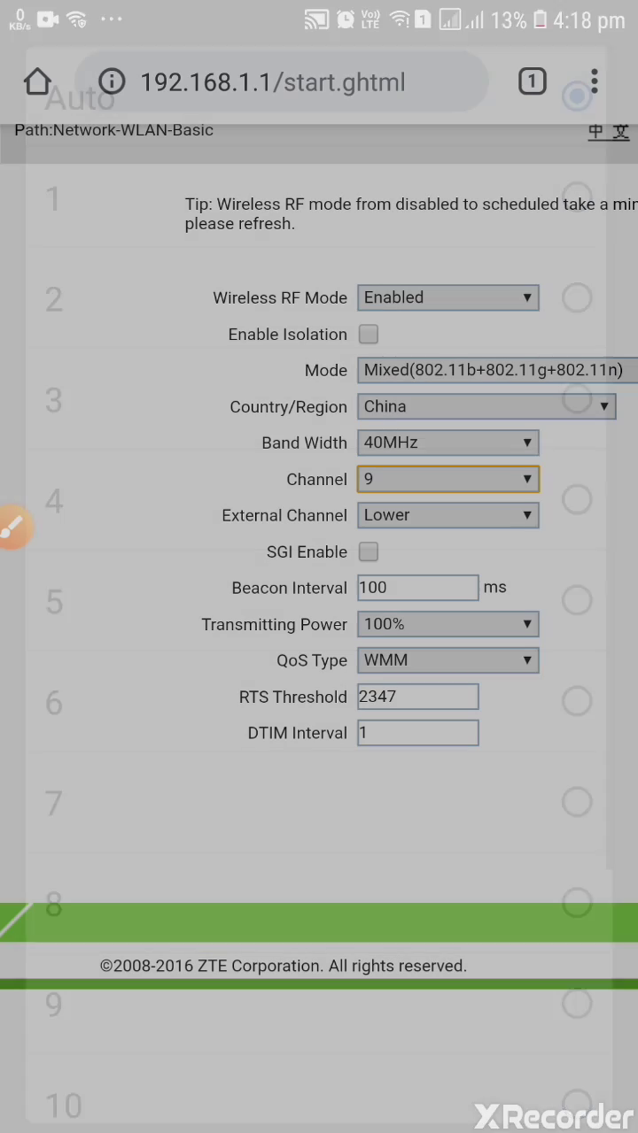
left_click(447, 515)
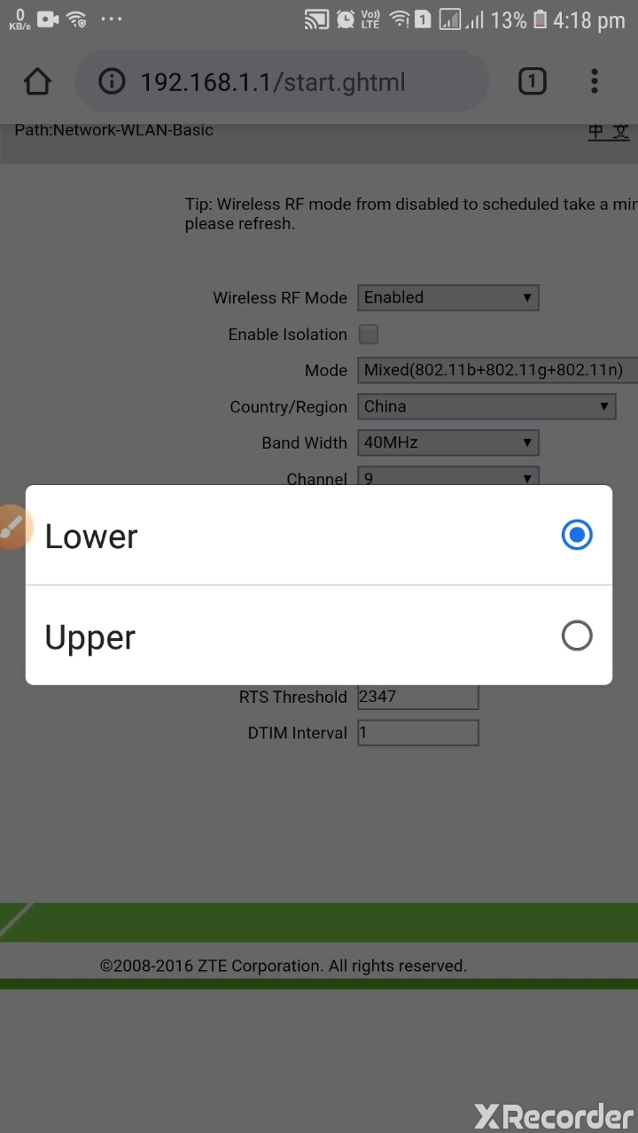
left_click(89, 636)
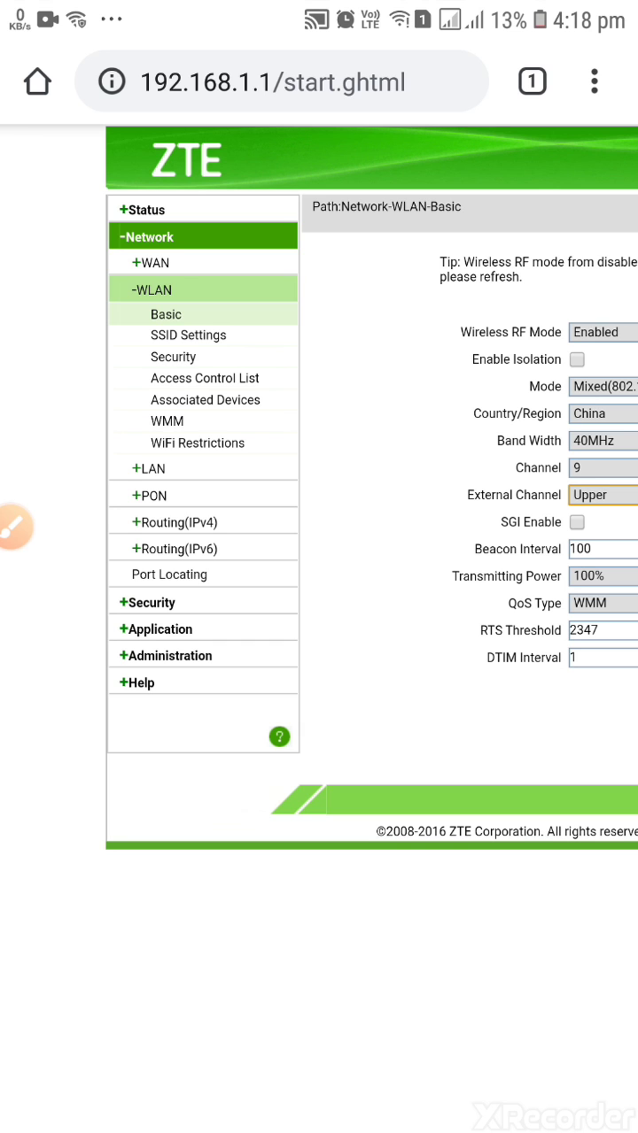
Open the SSID Settings page, then the Security page showing the WPA/WPA2-PSK passphrase.
left_click(188, 335)
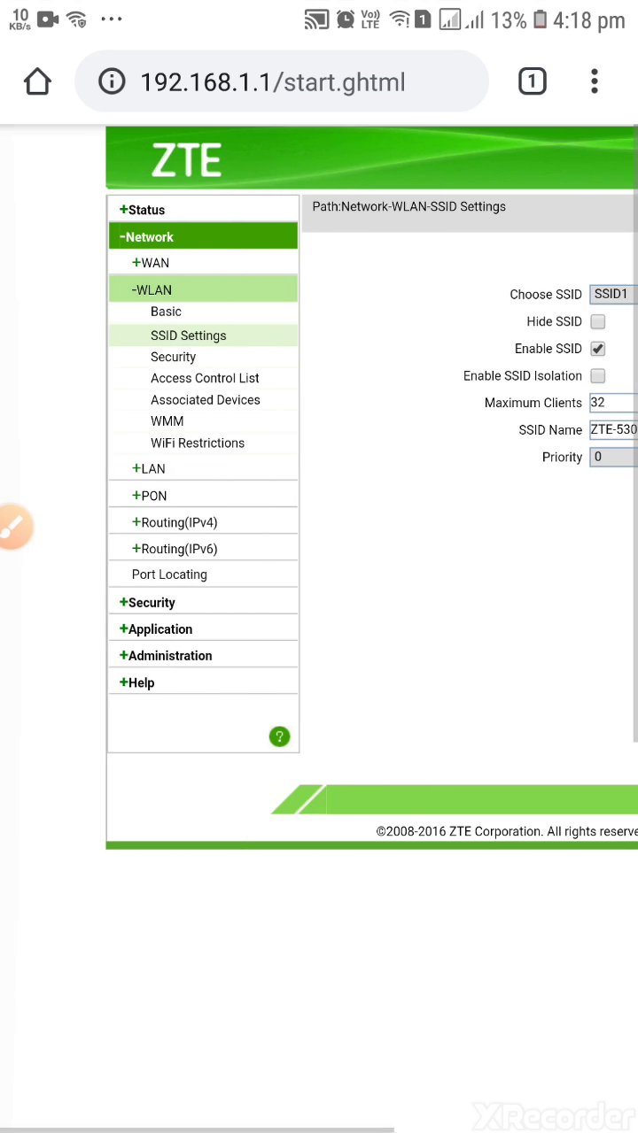
left_click(173, 357)
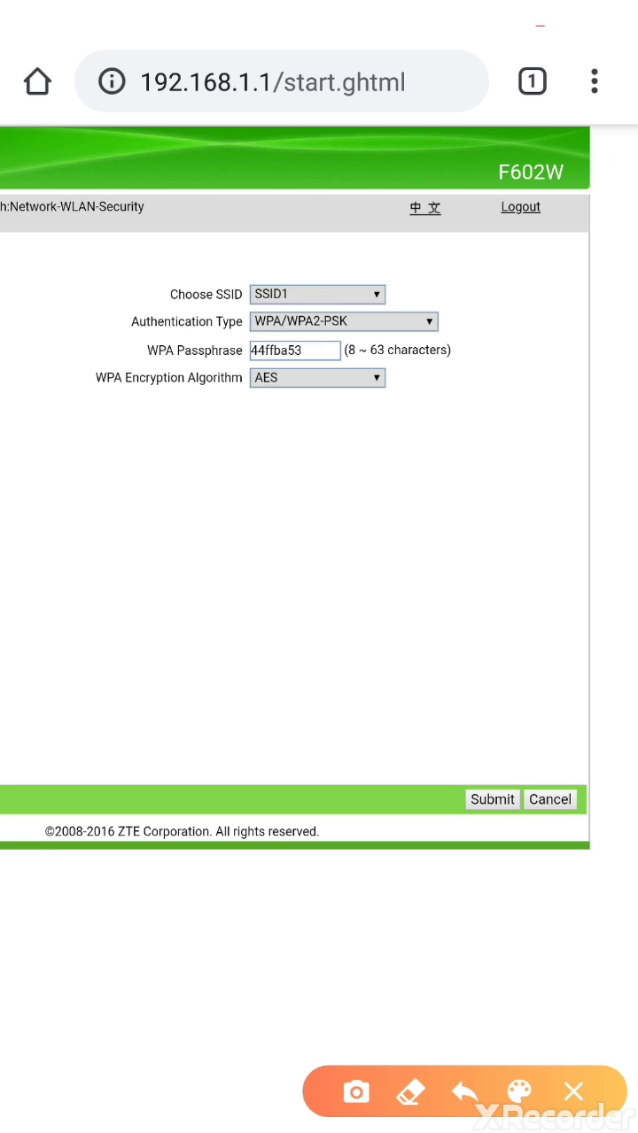
left_click_drag(202, 473, 383, 408)
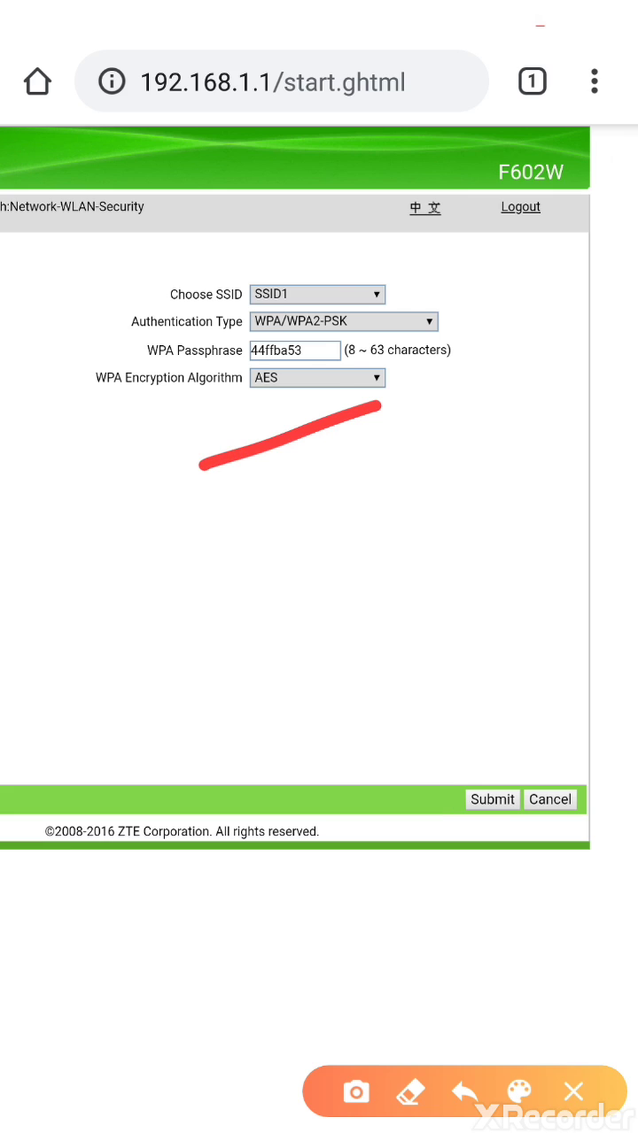